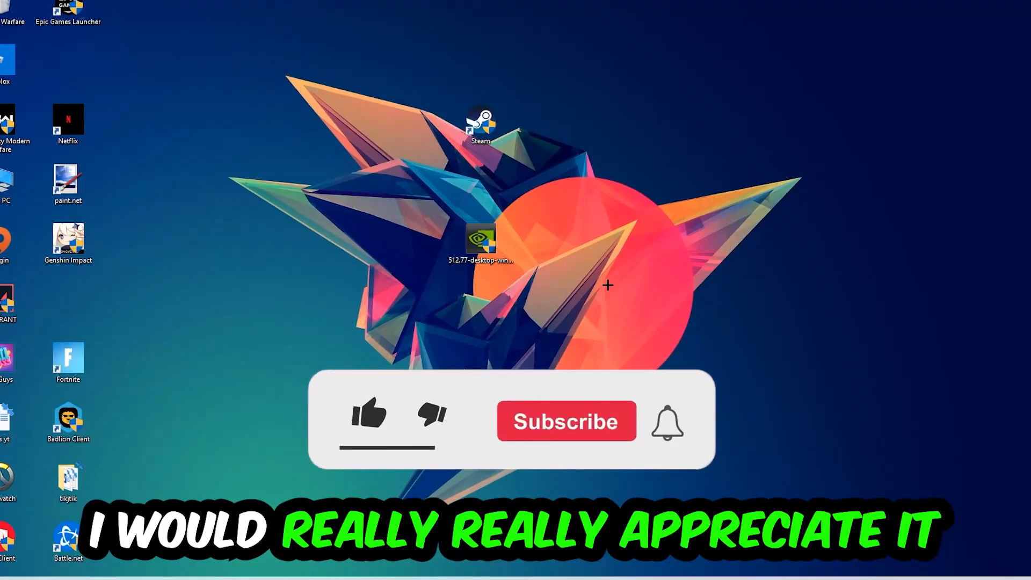
Open Task Manager and bring up the context menu for the Google Chrome process
{"action": "left_click", "coordinate": [369, 418]}
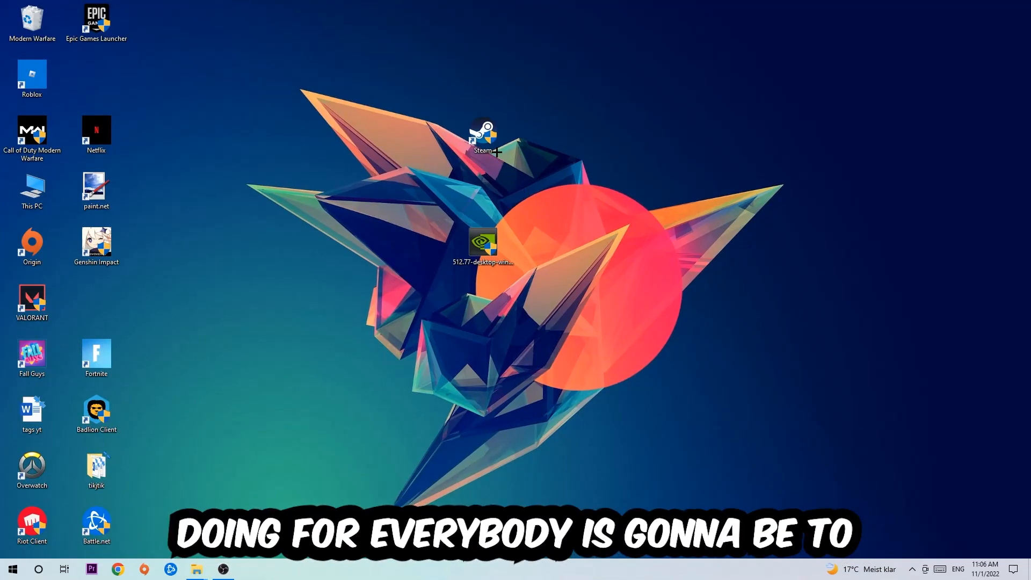
{"action": "mouse_move", "coordinate": [444, 572]}
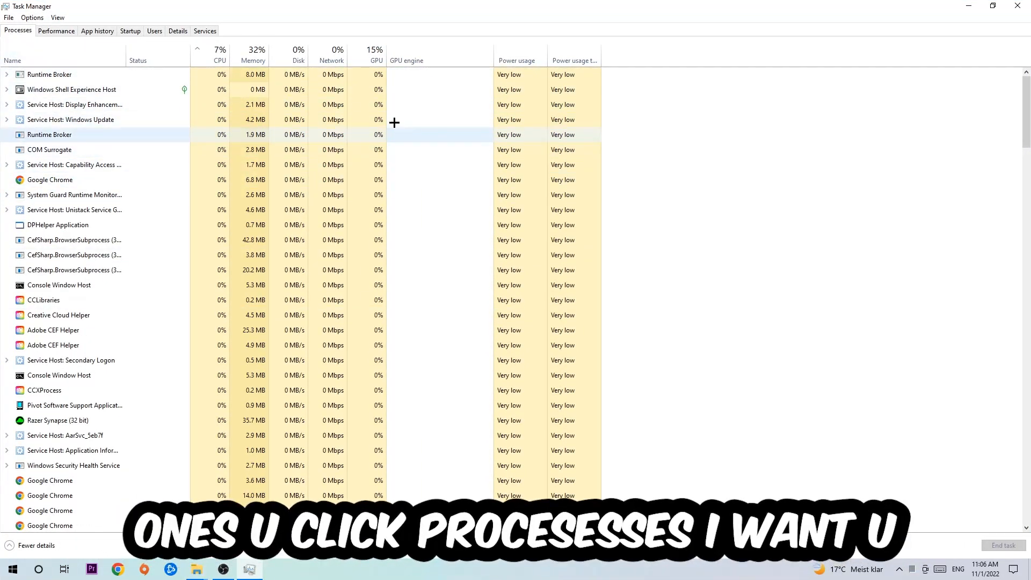
{"action": "left_click", "coordinate": [50, 180]}
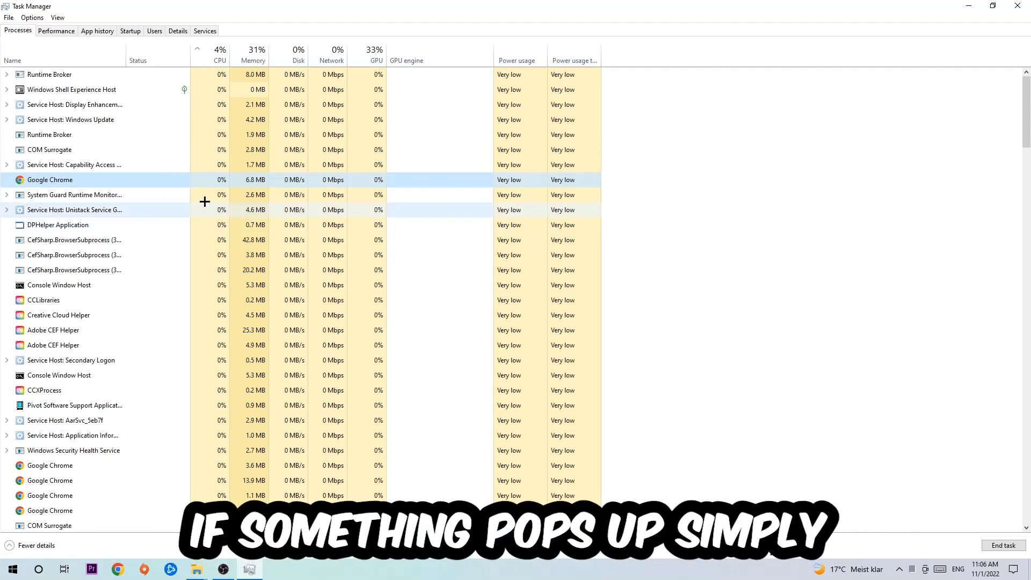
{"action": "right_click", "coordinate": [49, 179]}
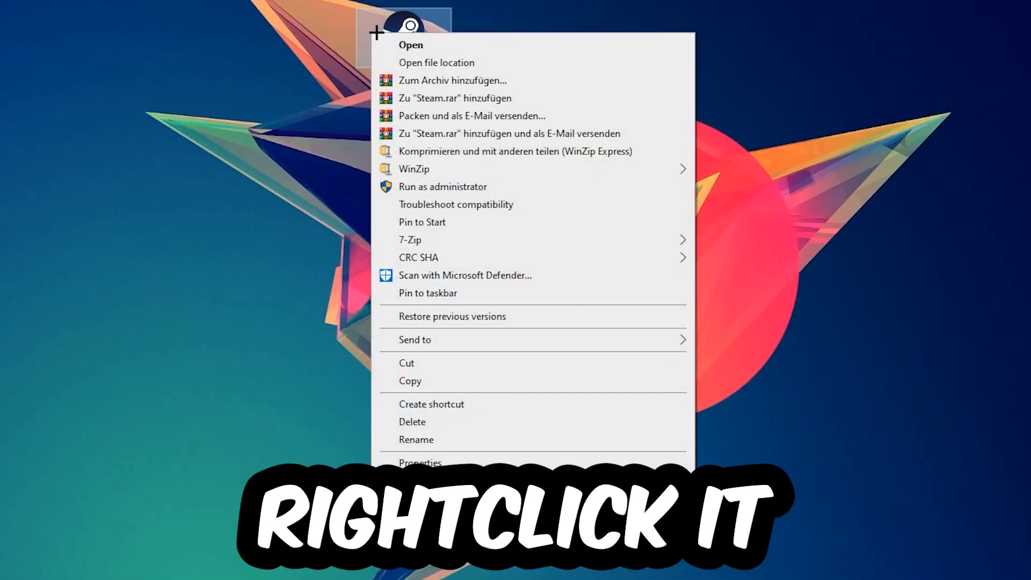
{"action": "mouse_move", "coordinate": [486, 190]}
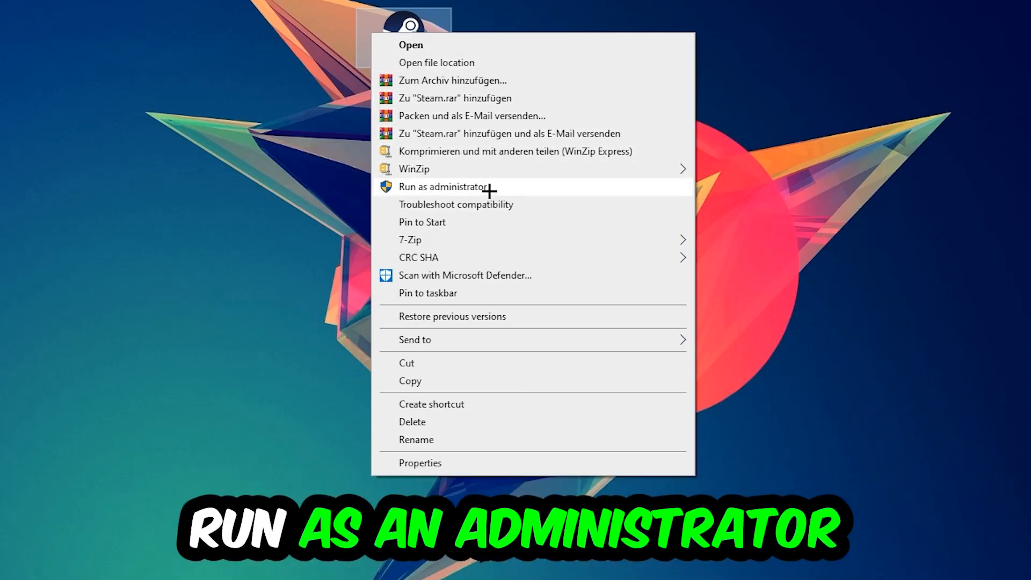
Run Steam as administrator, move its shortcut left, and open the shortcut's Properties
{"action": "left_click", "coordinate": [443, 187]}
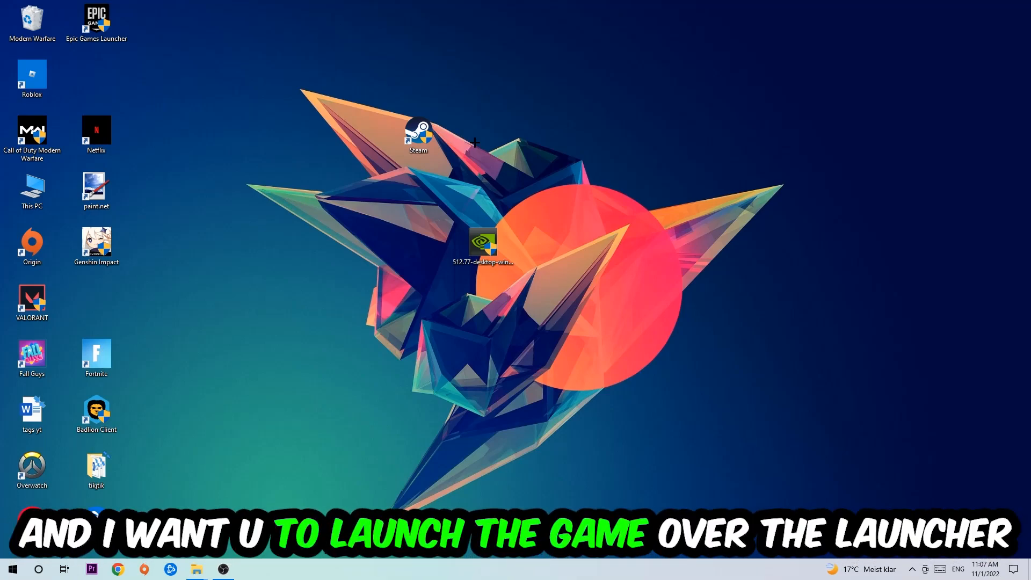
{"action": "left_click_drag", "start_coordinate": [418, 132], "coordinate": [353, 190]}
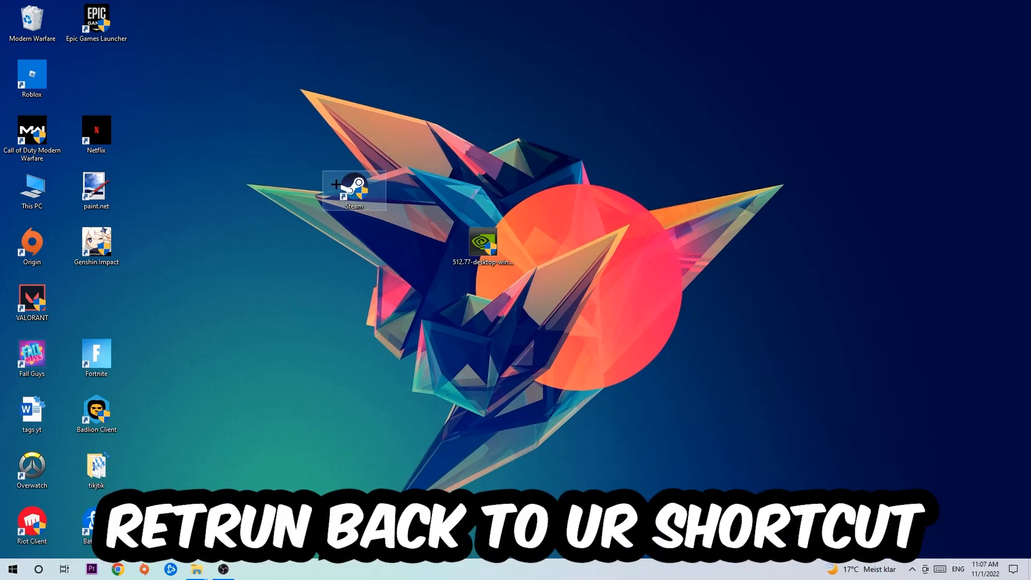
{"action": "right_click", "coordinate": [354, 189]}
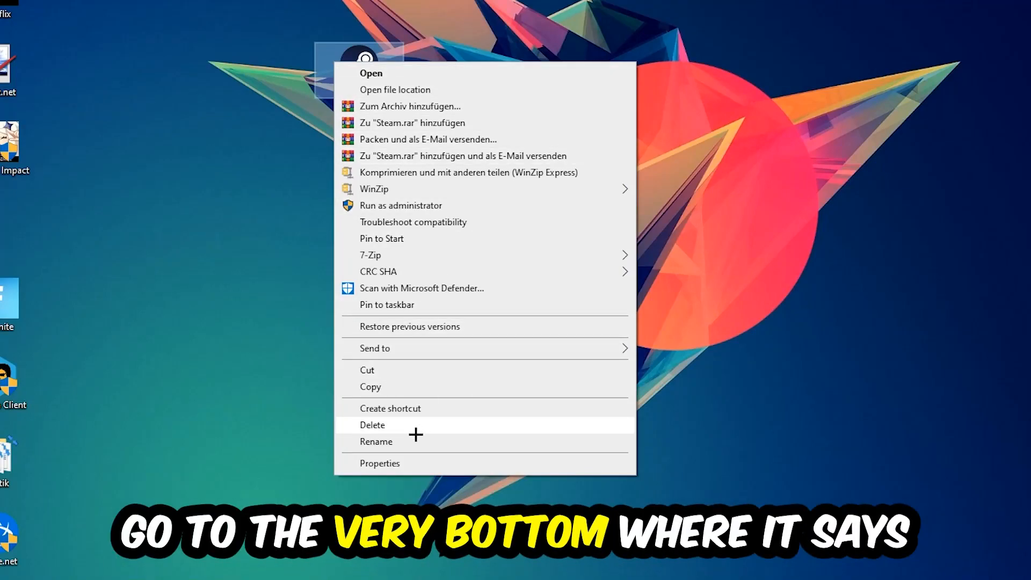
{"action": "left_click", "coordinate": [380, 463]}
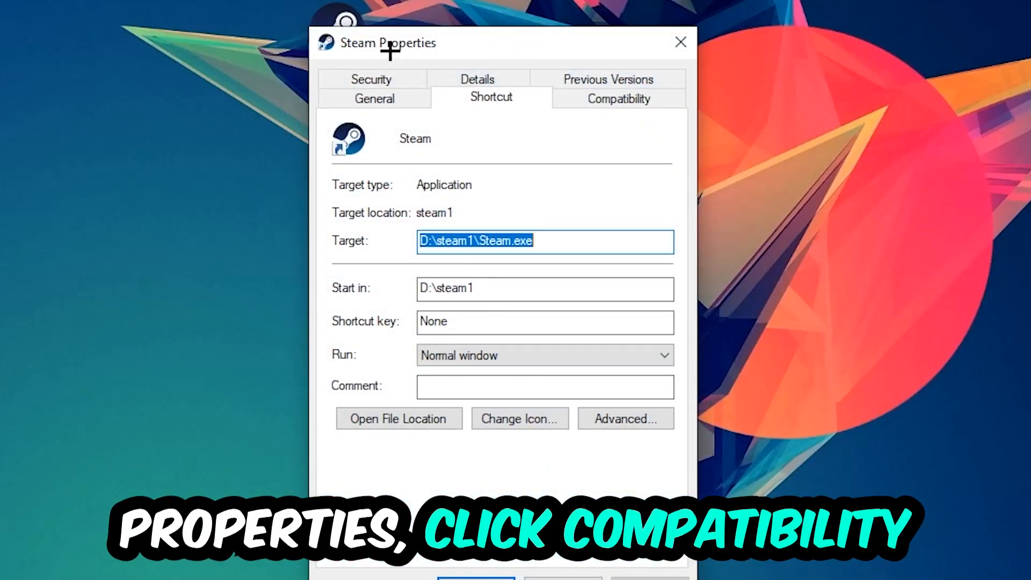
On the Compatibility tab, apply Windows 8 mode and run-as-administrator, then confirm with OK
{"action": "left_click", "coordinate": [618, 97]}
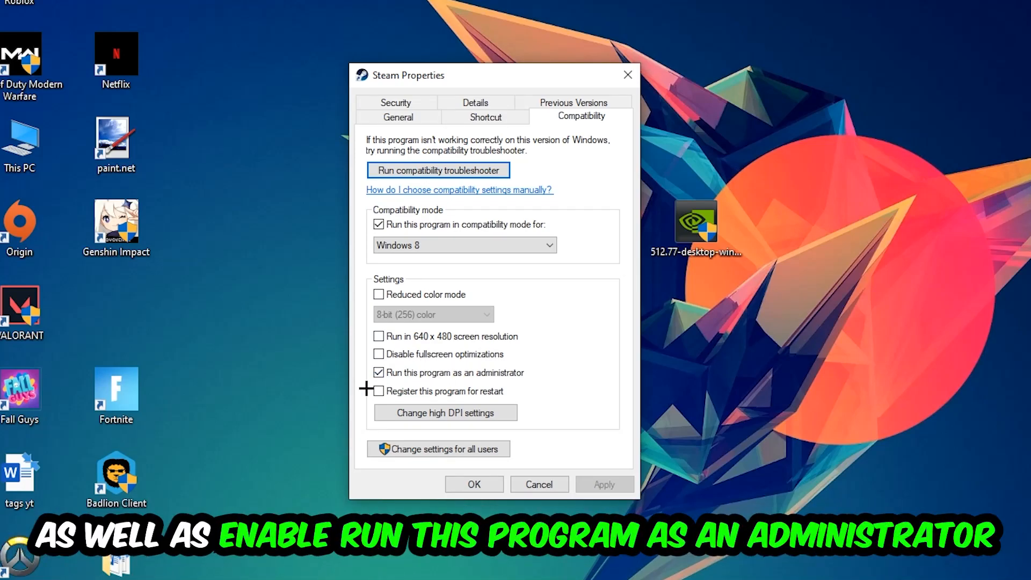
{"action": "mouse_move", "coordinate": [585, 448]}
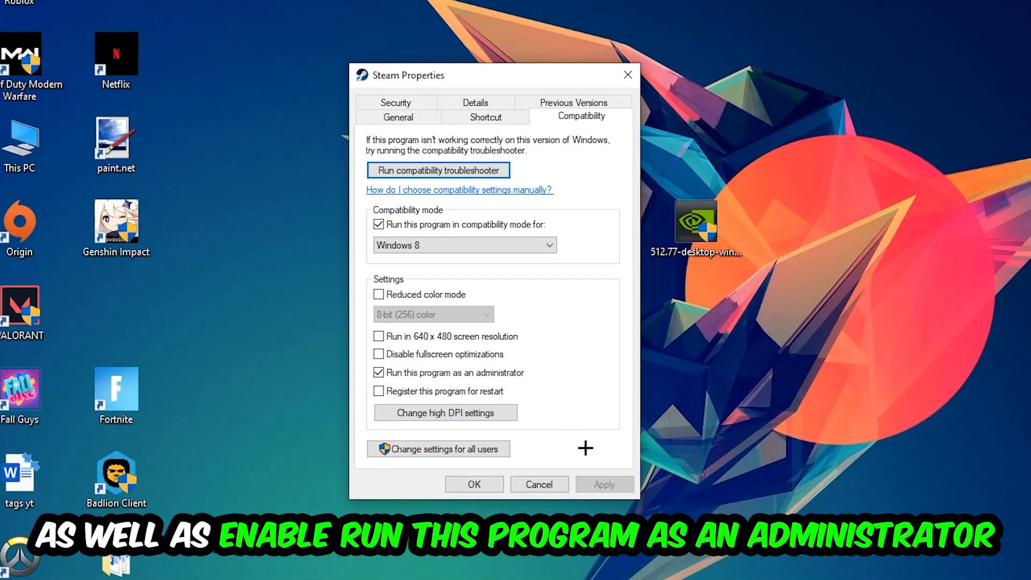
{"action": "left_click", "coordinate": [474, 484]}
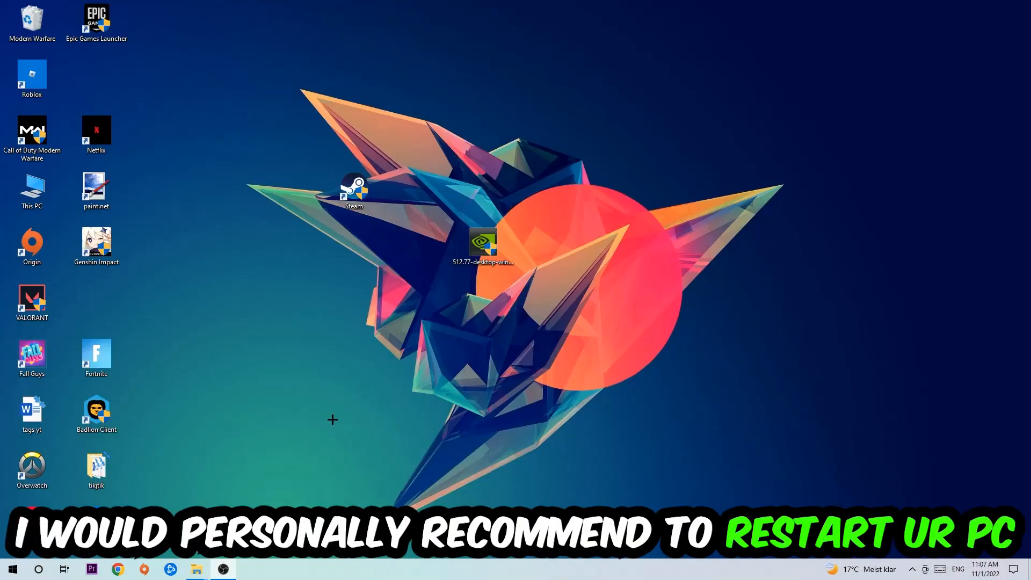